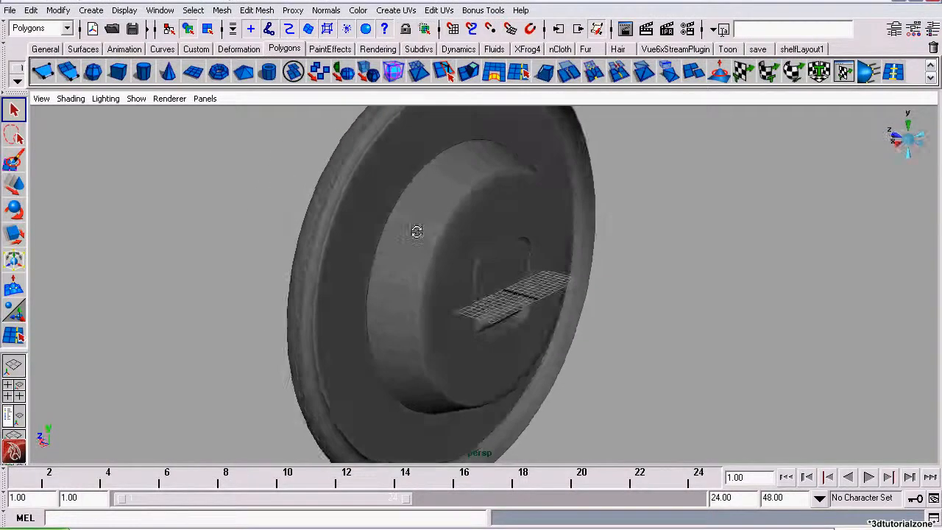
Step: Create a polygon cylinder with Rotate X 90 and uniform scale 13.318 filling the clock rim
drag(415, 233, 473, 311)
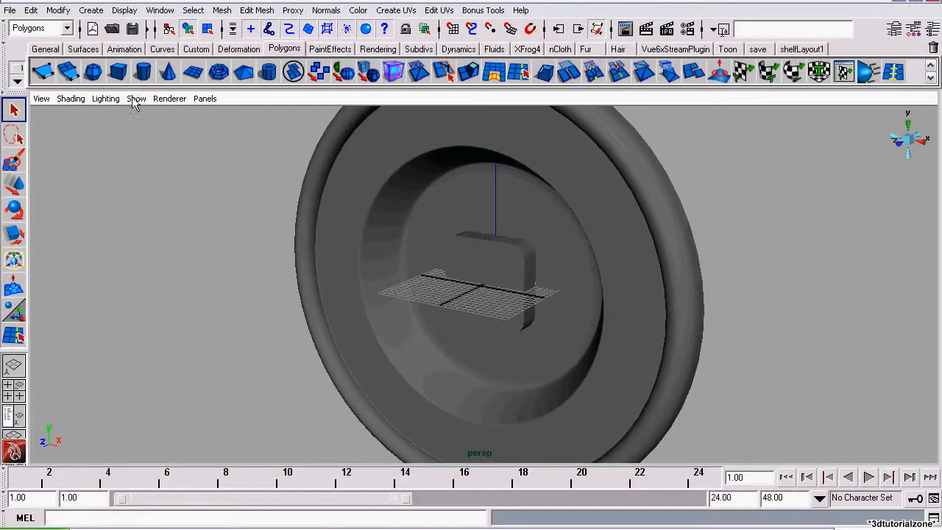
click(168, 70)
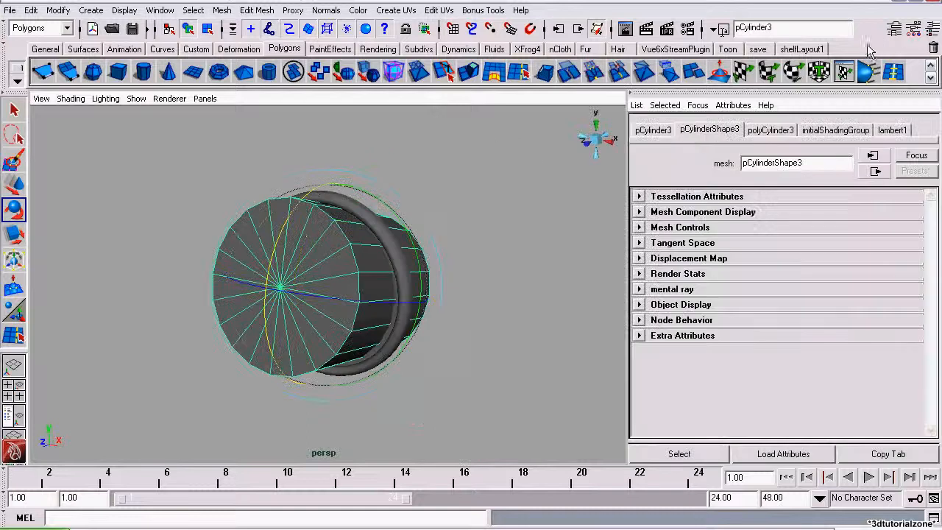
click(653, 129)
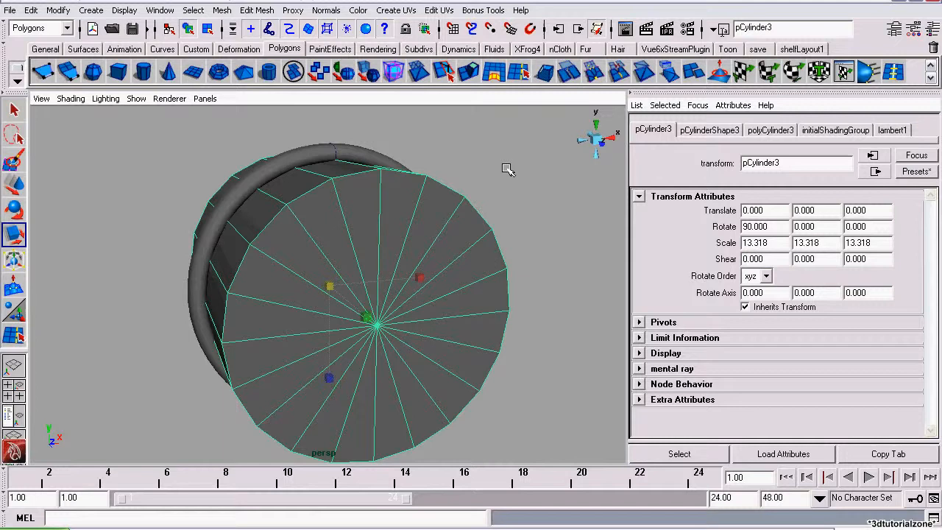
drag(506, 170, 241, 157)
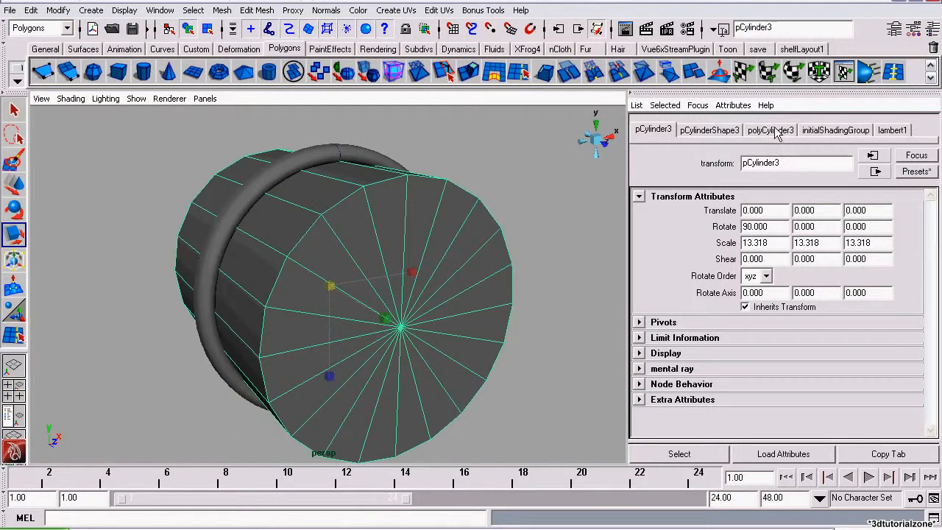
Step: Set the polyCylinder3 Subdivisions Axis to 60 for a smooth round profile
click(770, 129)
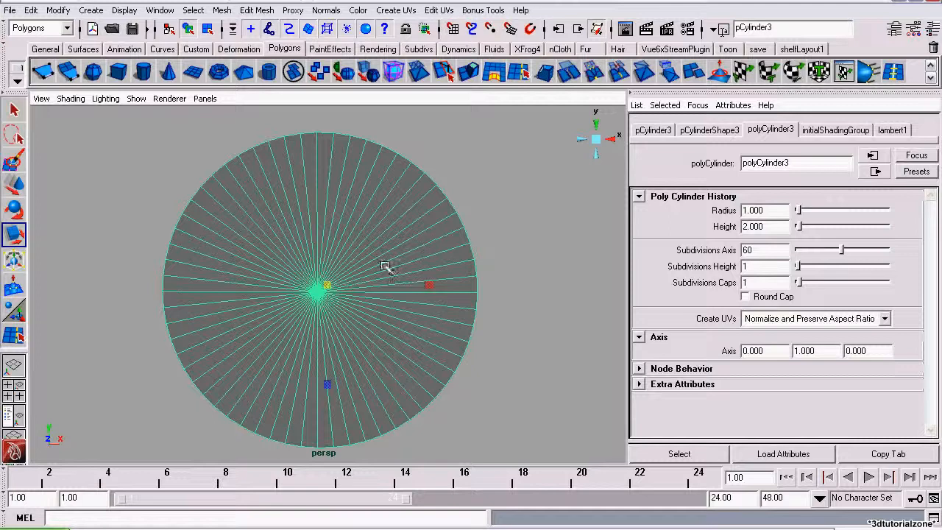
drag(385, 266, 235, 200)
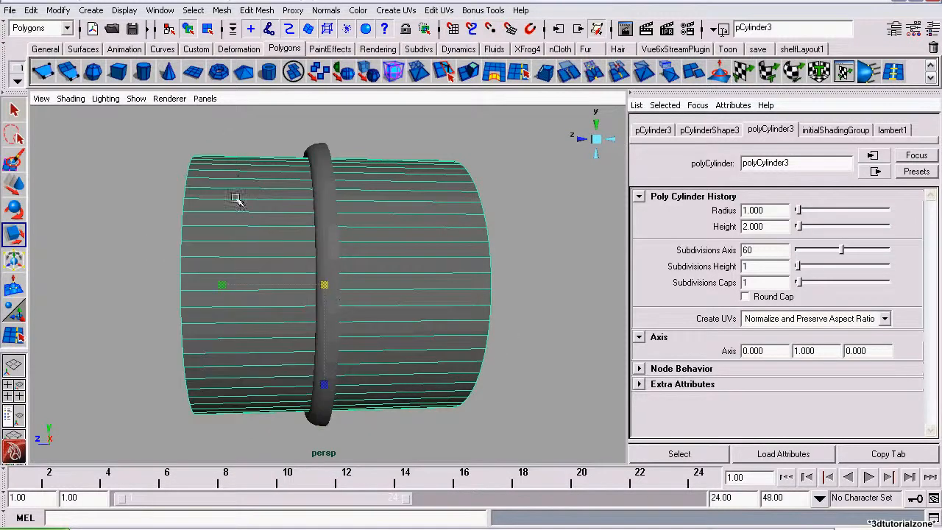
click(71, 97)
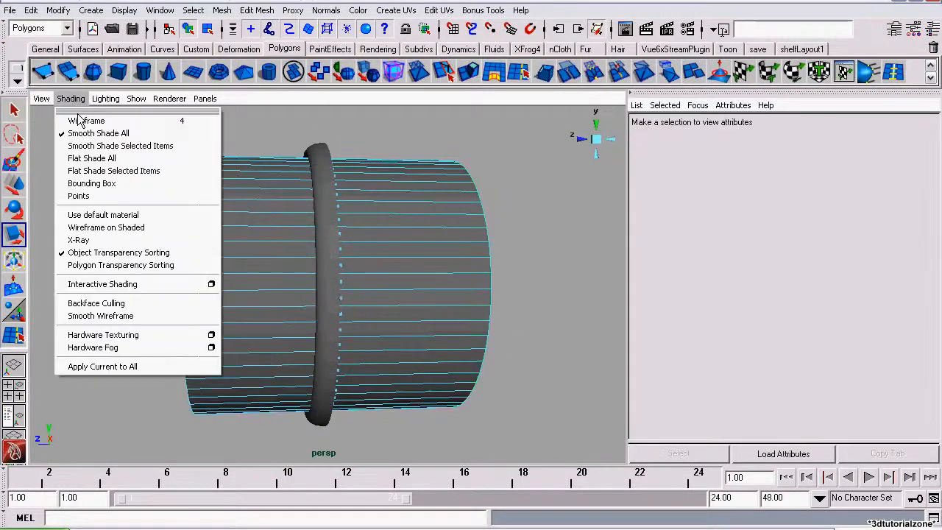
Step: Change the viewport shading and delete cylinder faces, leaving a thin 60-segment disc in the rim
click(86, 121)
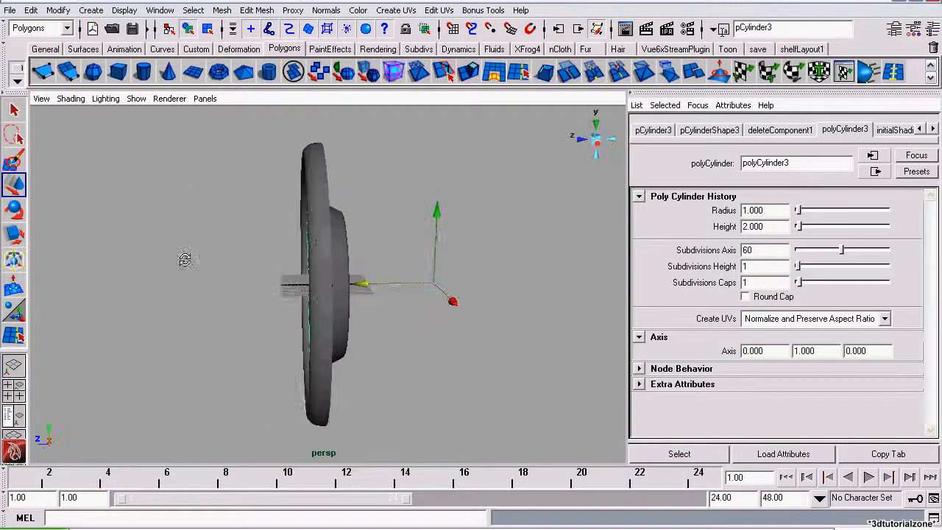
click(59, 8)
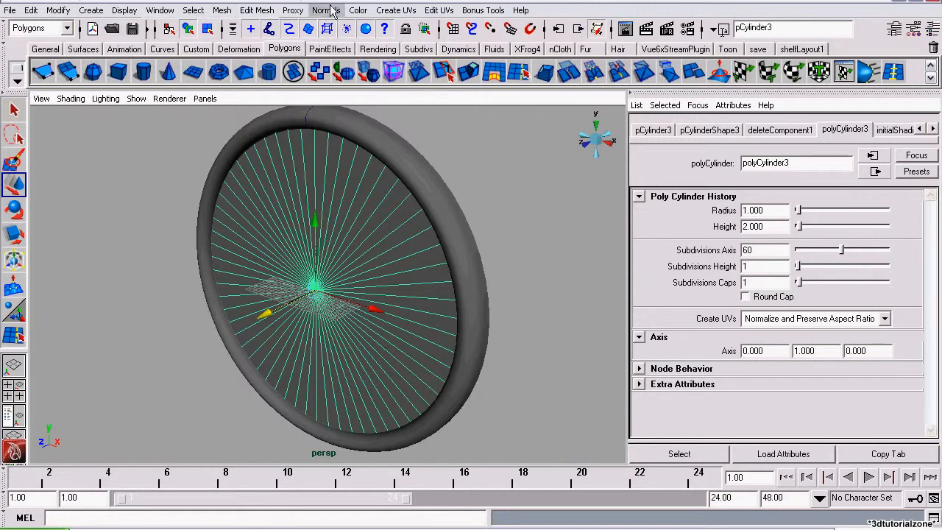
click(396, 10)
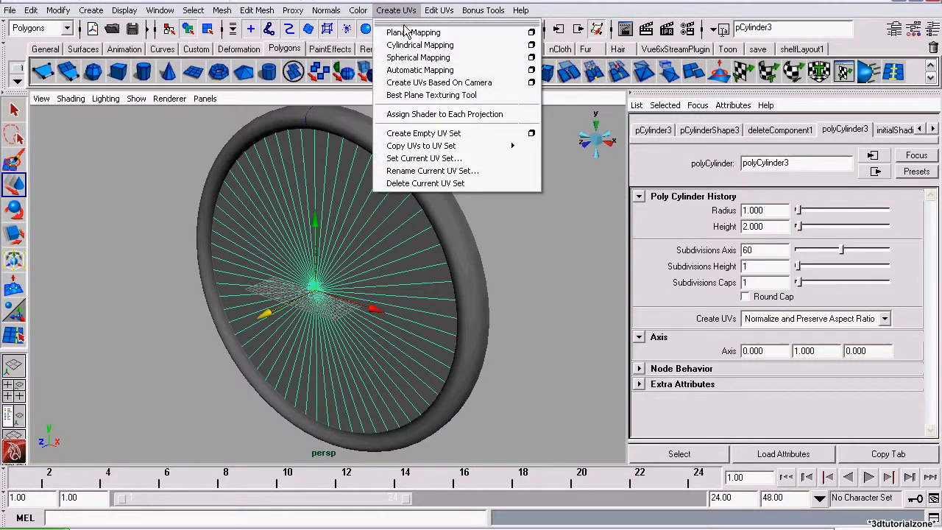
Step: Apply Planar Mapping to the disc projected from the Z axis, fitted to its bounding box
click(530, 32)
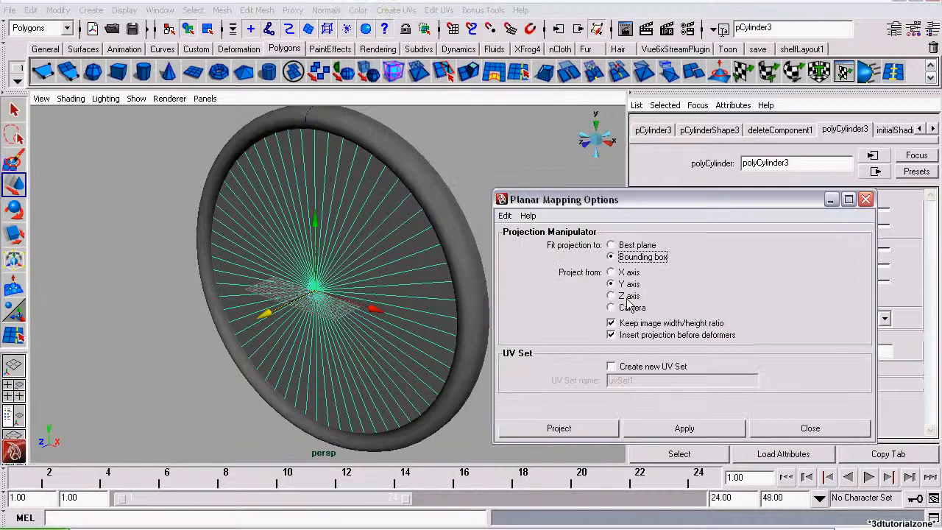
click(611, 294)
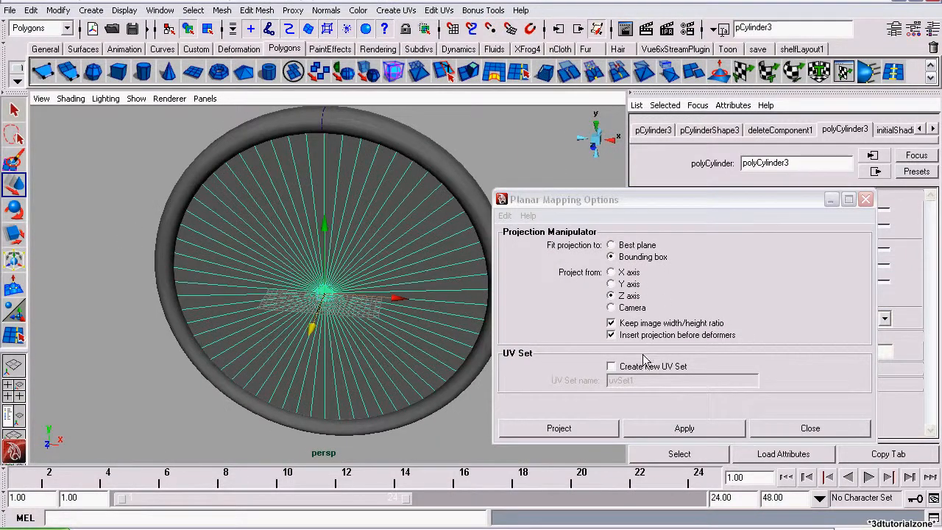
click(559, 426)
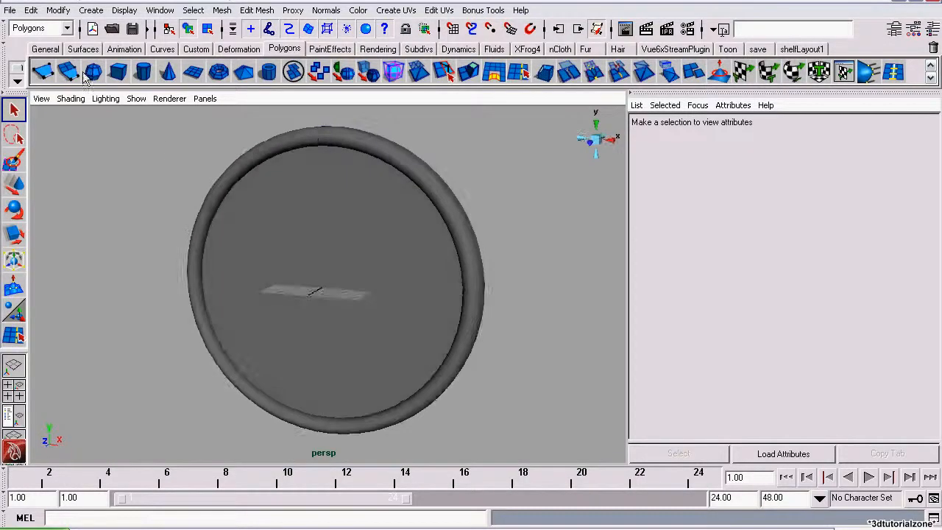
Step: Create a polygon sphere with Rotate X 90 and scale 13.364, 7.415, 13.364 inside the rim
click(324, 291)
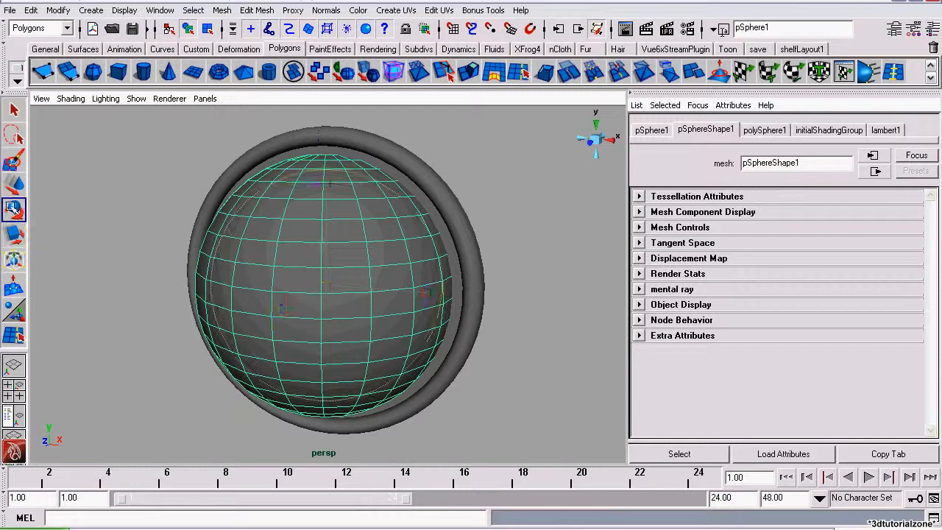
click(650, 129)
text(90)
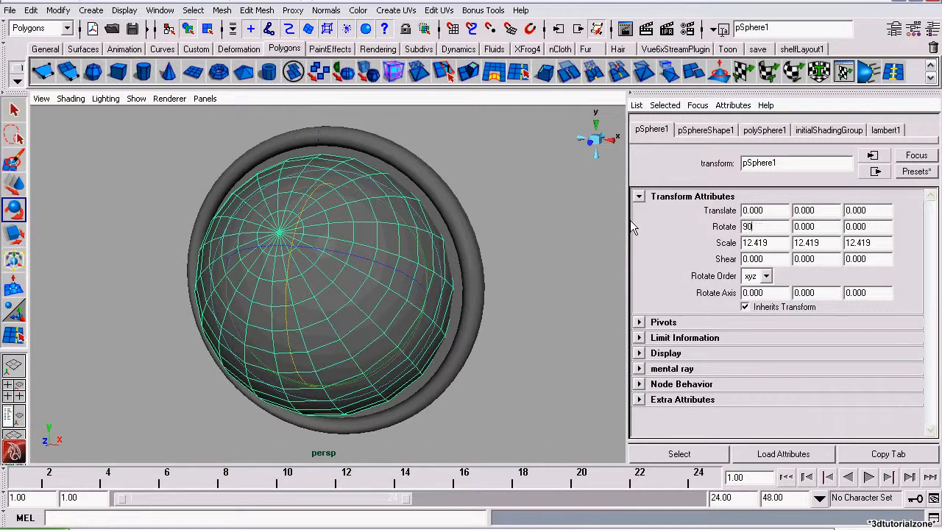
key(Return)
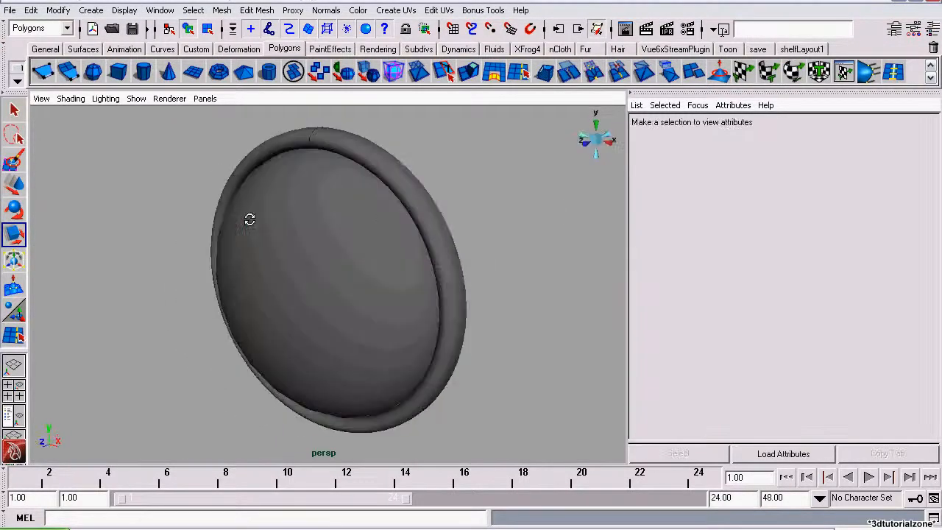
click(323, 287)
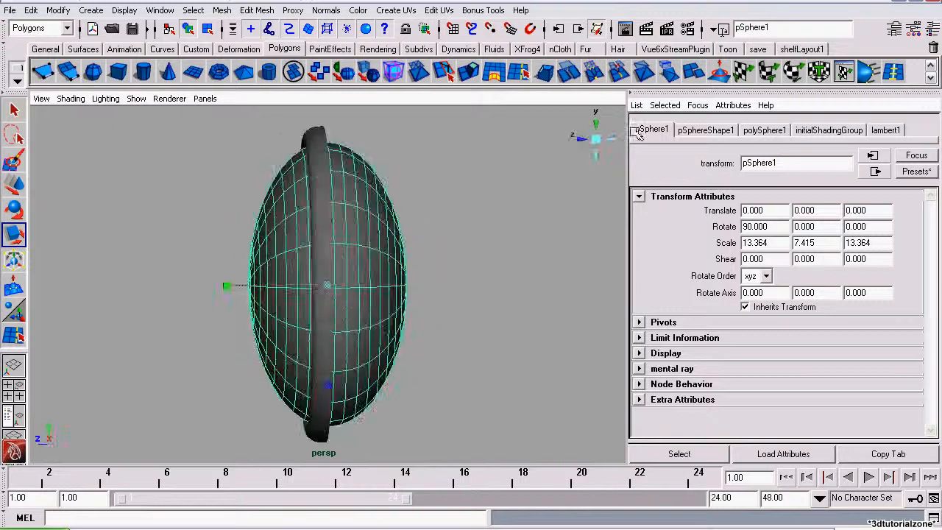
click(764, 130)
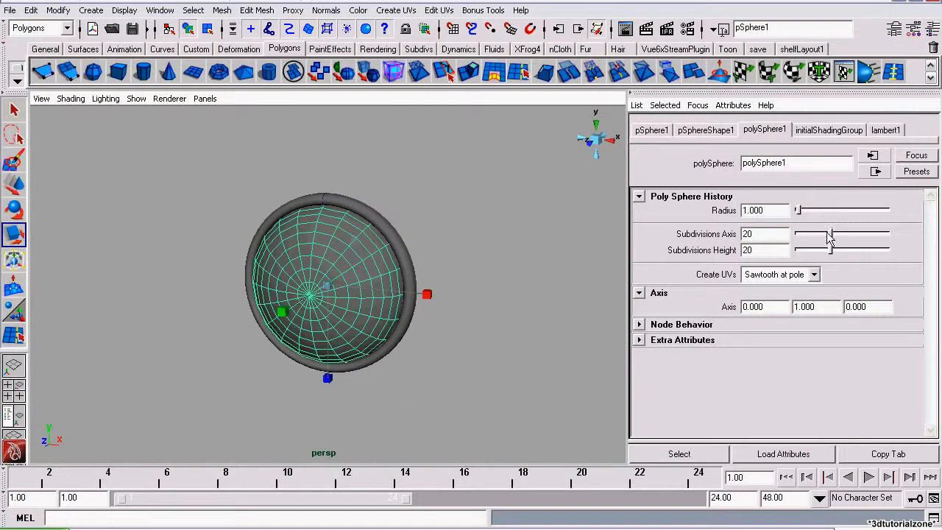
Step: Set polySphere1 Subdivisions Axis to 60 and delete its rear half, leaving a domed glass cover
drag(830, 234, 885, 234)
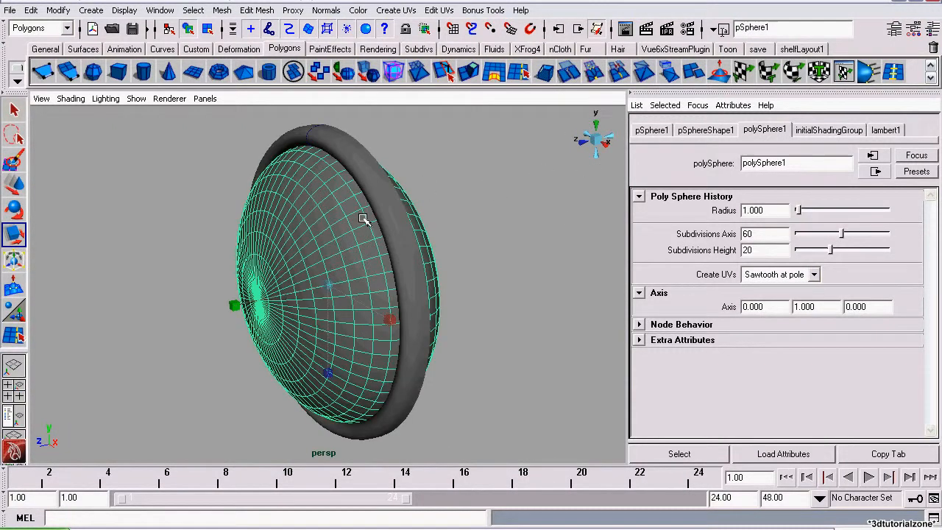
drag(365, 219, 412, 197)
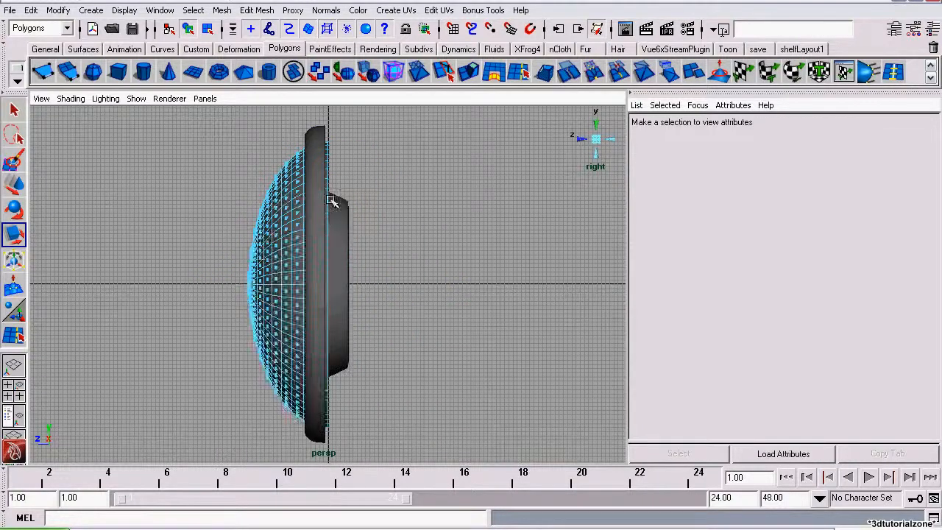
click(287, 286)
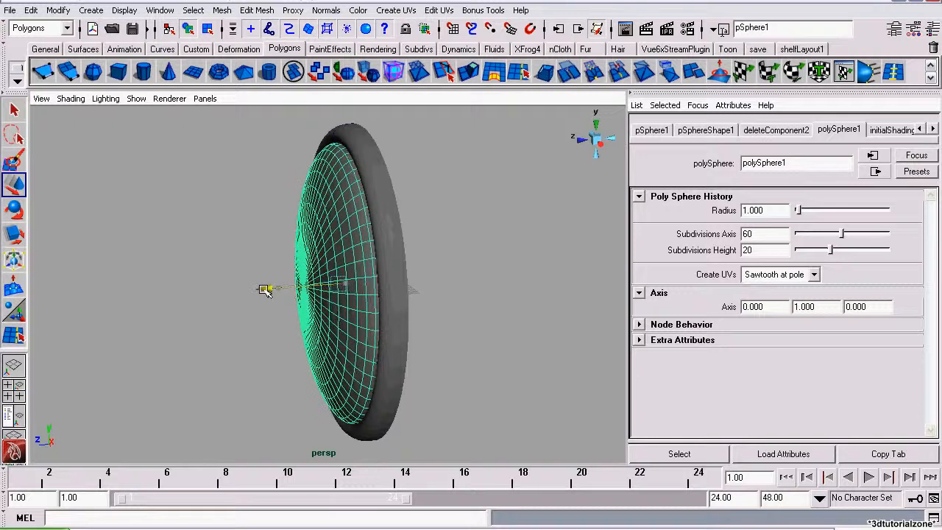
click(470, 283)
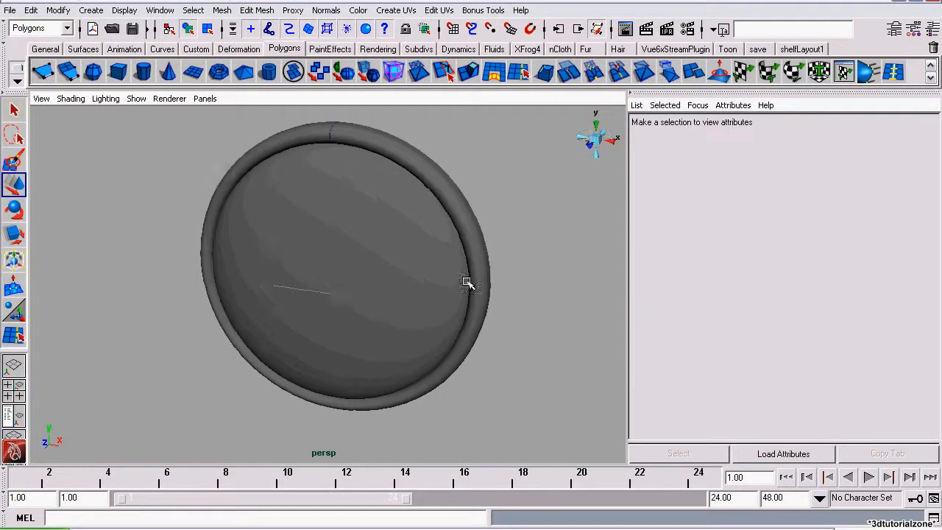
drag(468, 283, 471, 331)
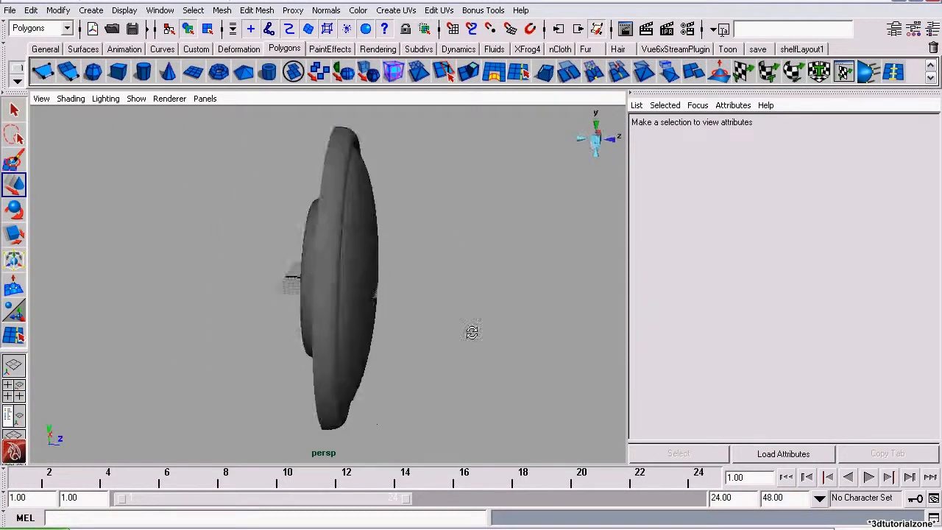
drag(471, 331, 159, 307)
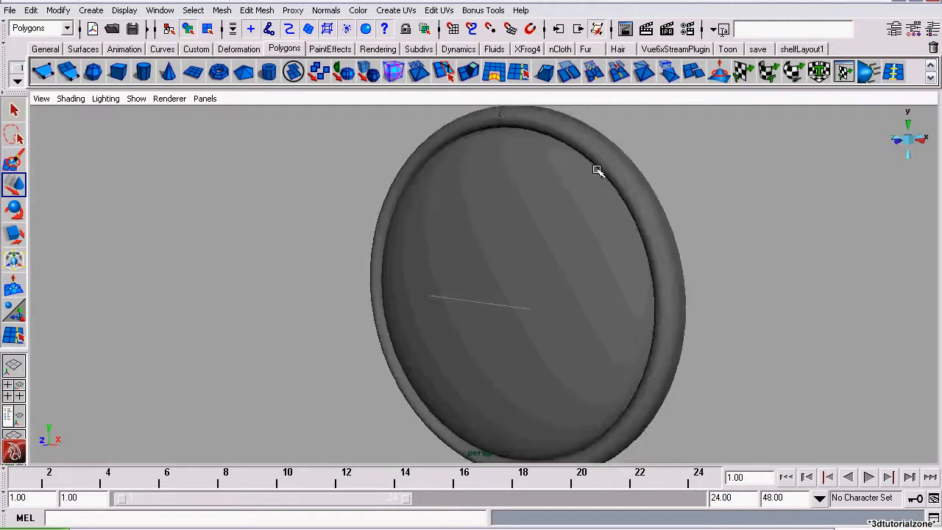
drag(597, 170, 548, 203)
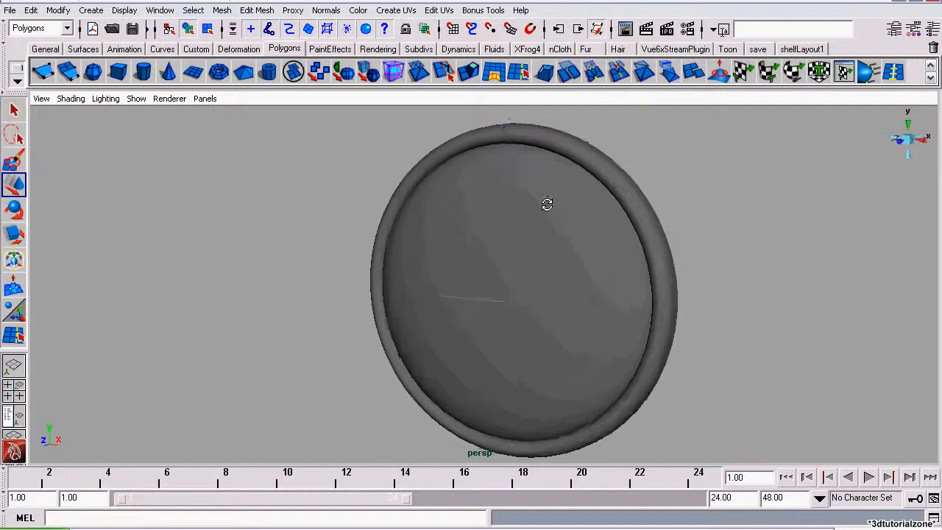